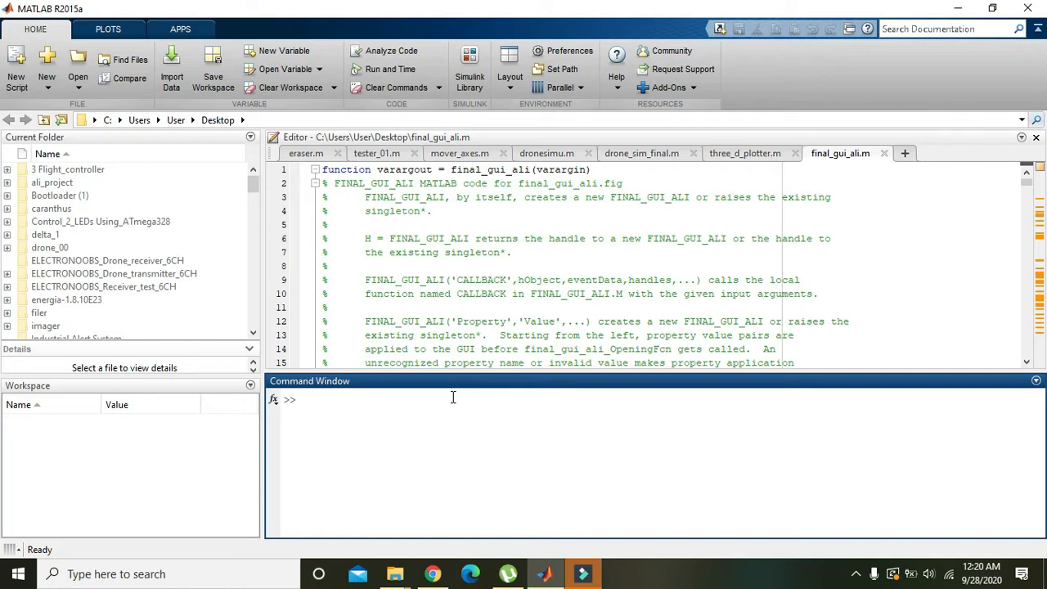
Run guide in the Command Window and create a Blank GUI (Default)
left_click(303, 399)
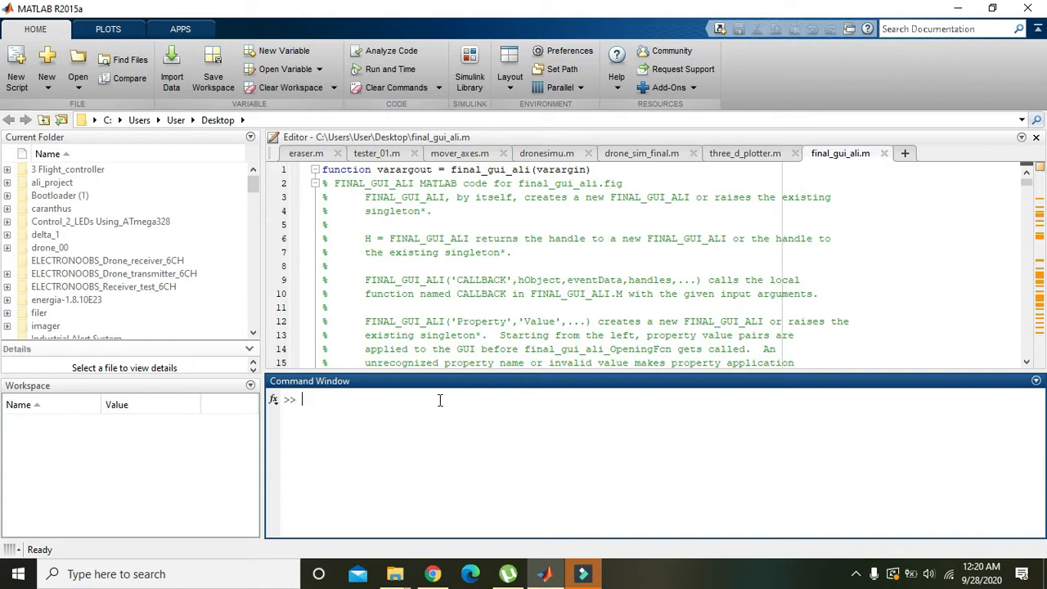
mouse_move(436, 406)
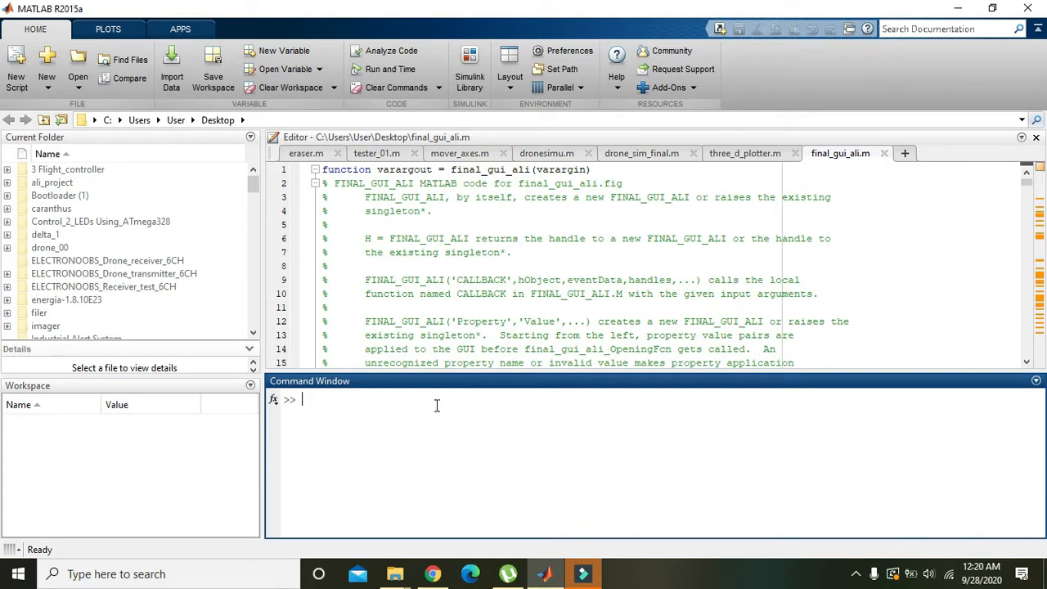
type("guide")
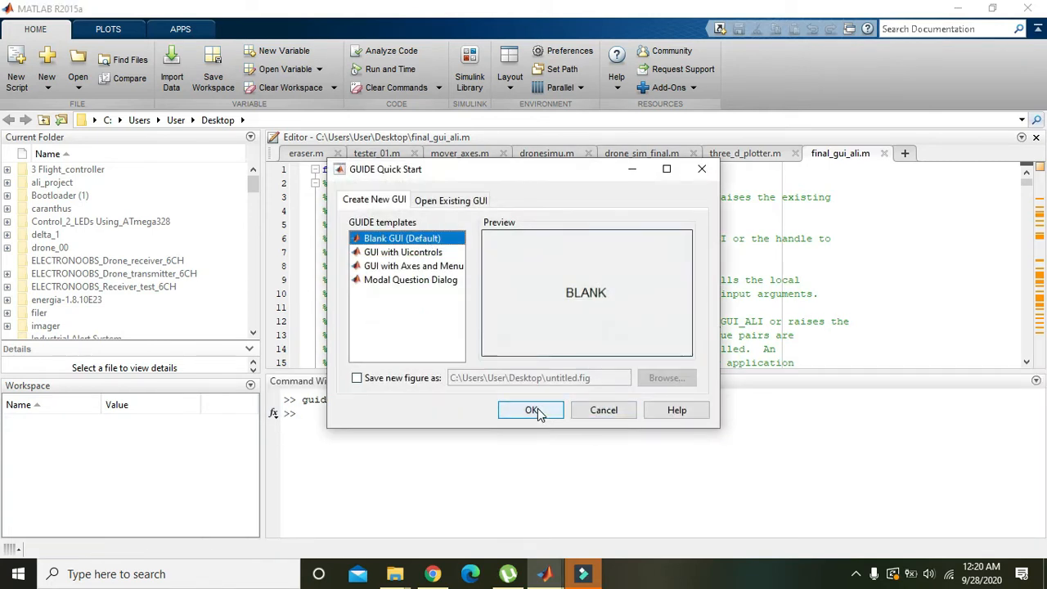
left_click(530, 409)
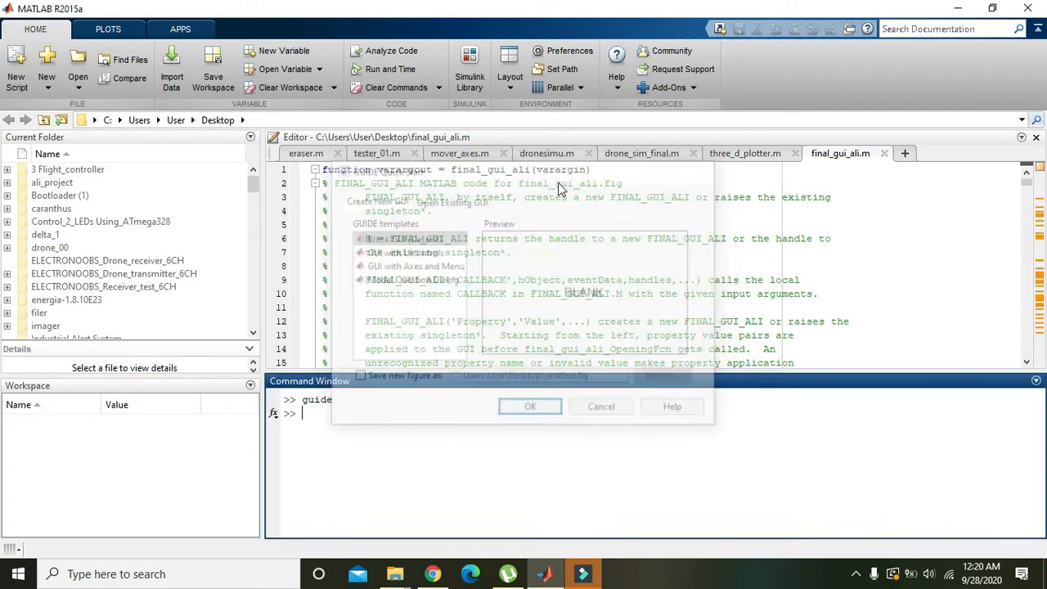
Maximize the layout, fill the figure with axes, and draw a static text strip across the top
left_click(530, 407)
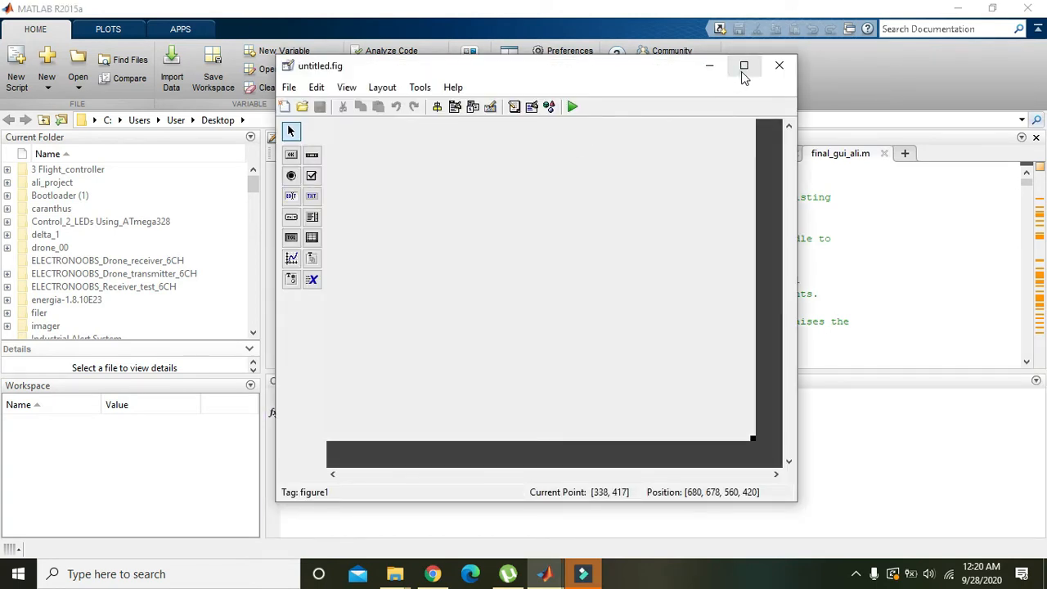
left_click(743, 65)
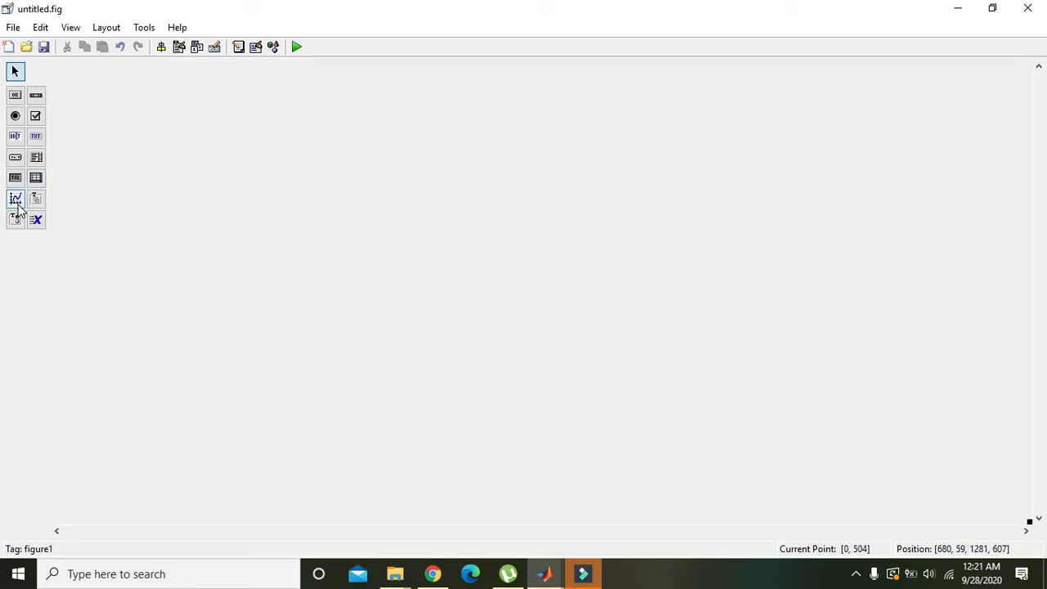
left_click(14, 198)
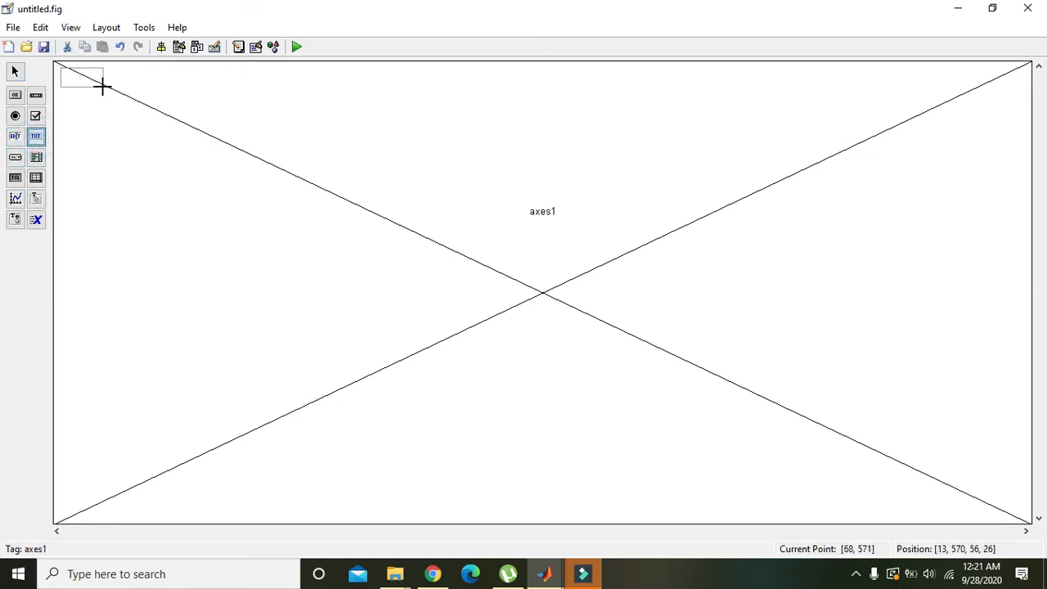
left_click_drag(102, 86, 1028, 106)
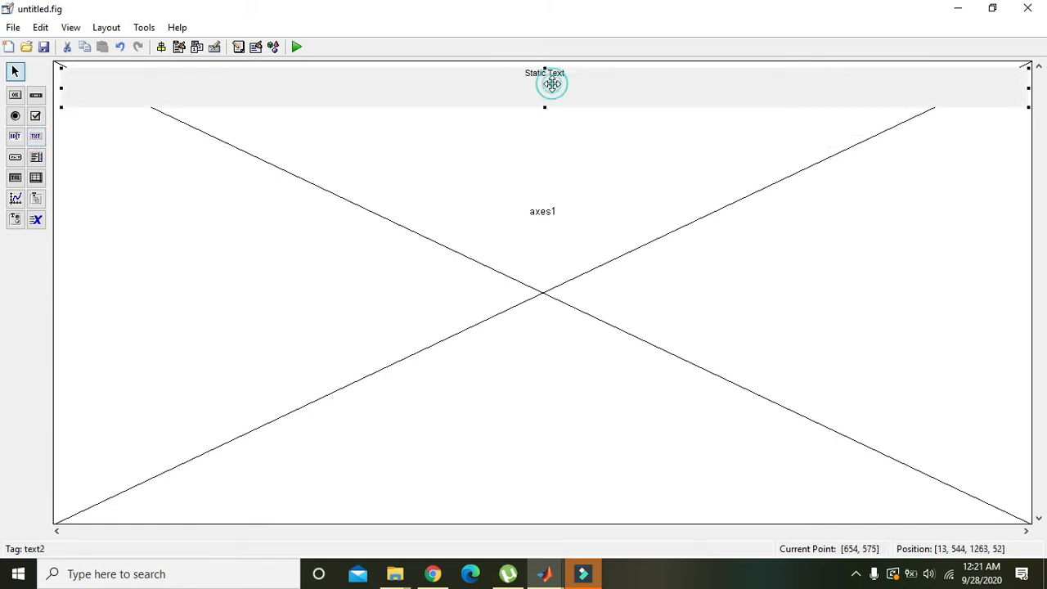
Make the top label read 'BACK GROUND IMAGE' in bold 28-point type
double_click(544, 85)
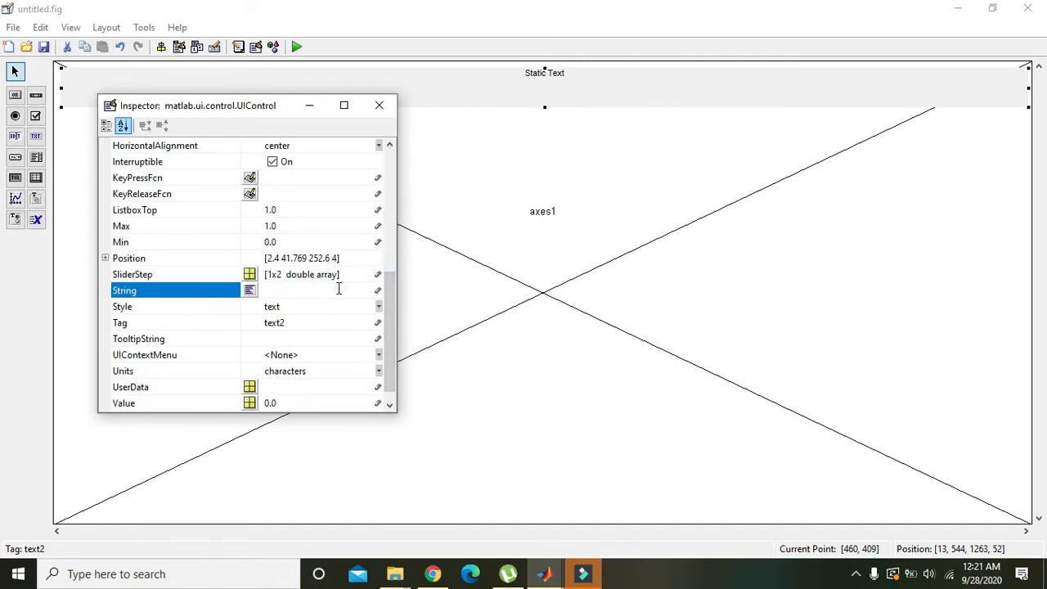
type("BACK GR")
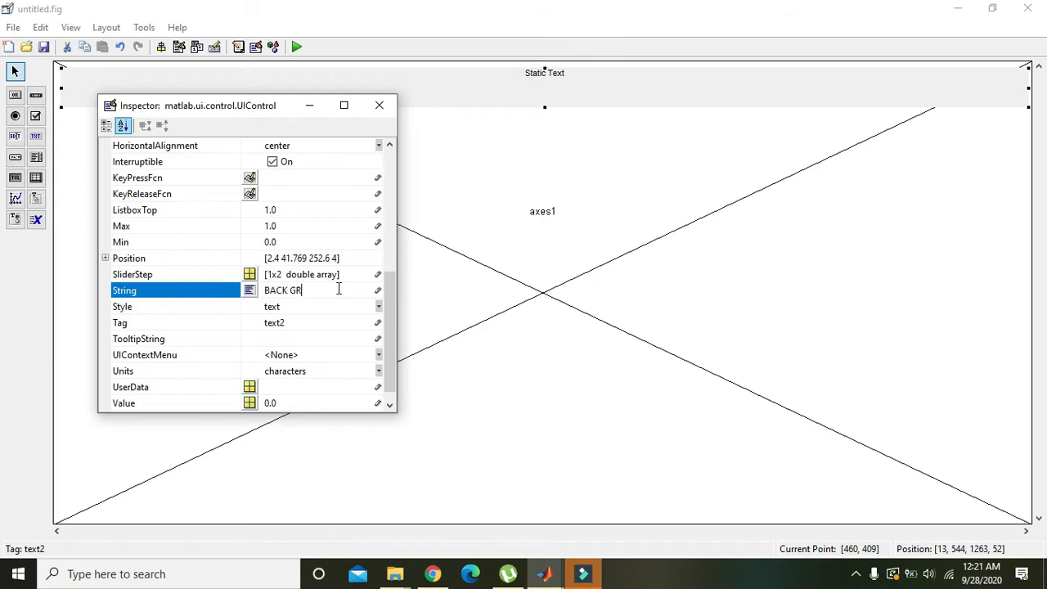
type("OUND IN")
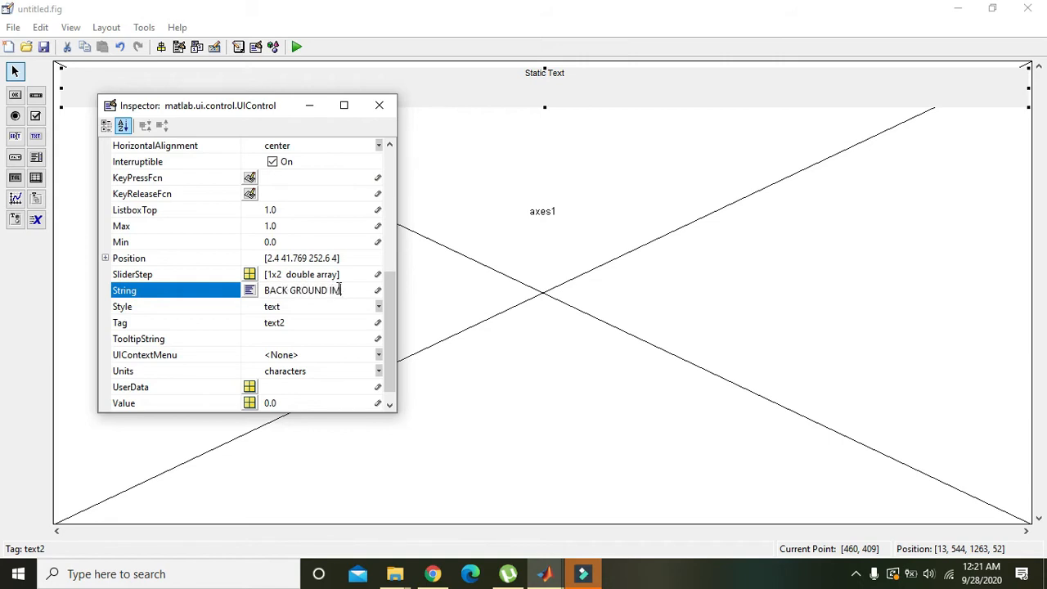
type("AGE")
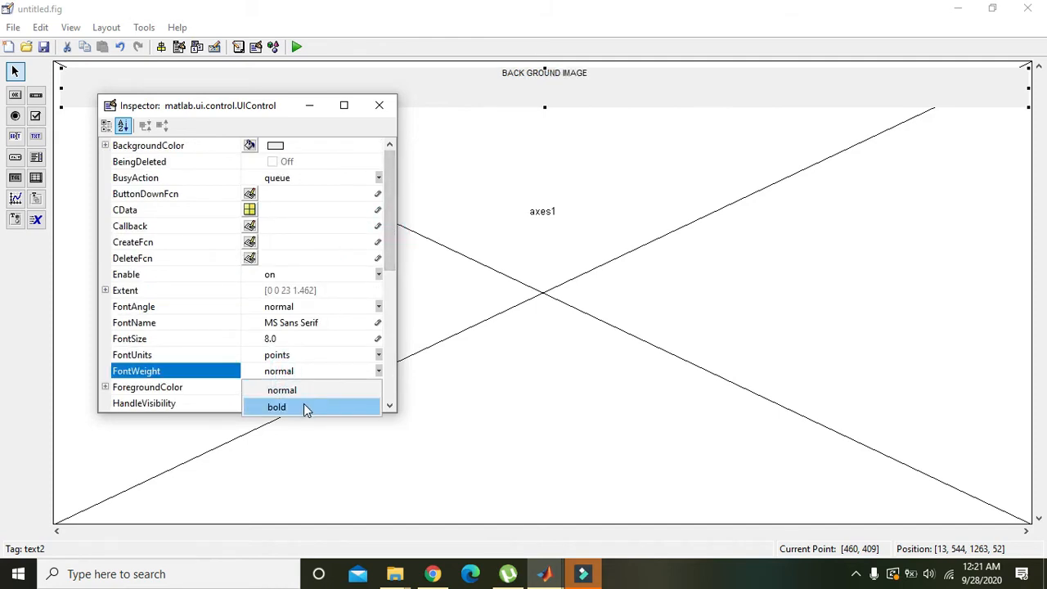
left_click(276, 406)
type("2")
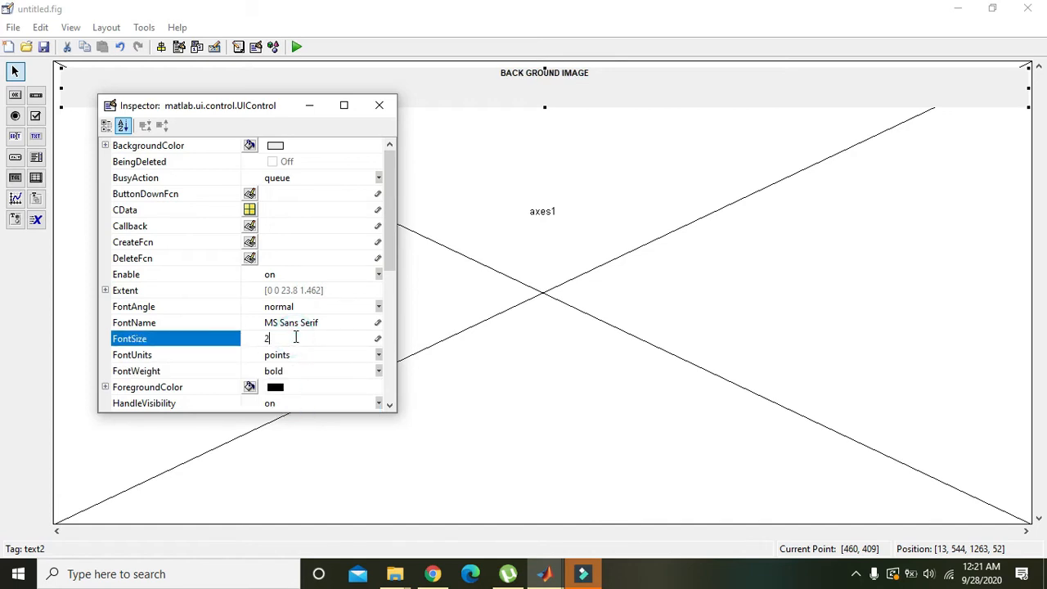
type("8")
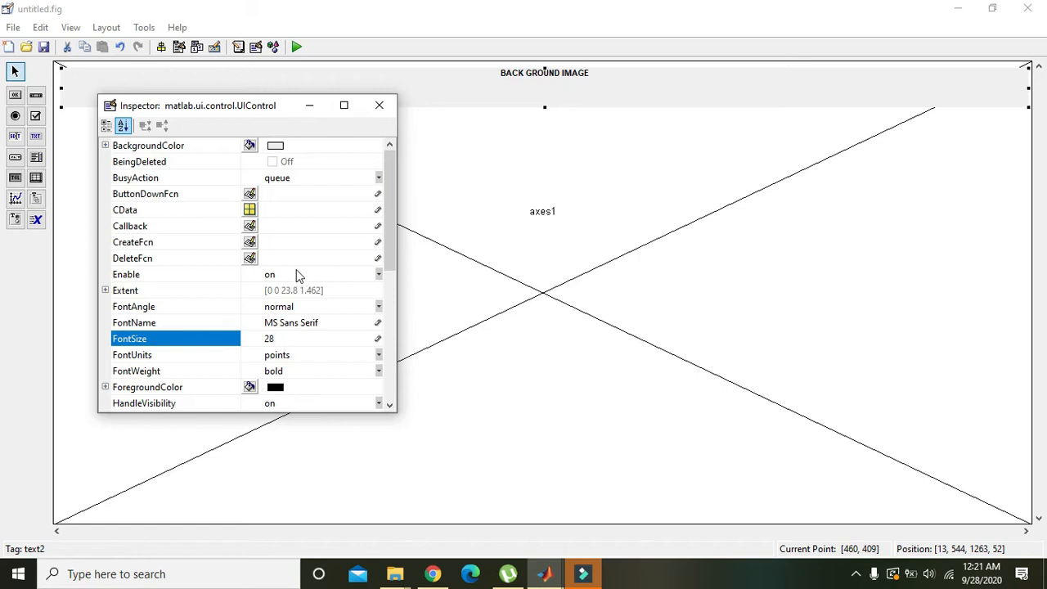
mouse_move(340, 309)
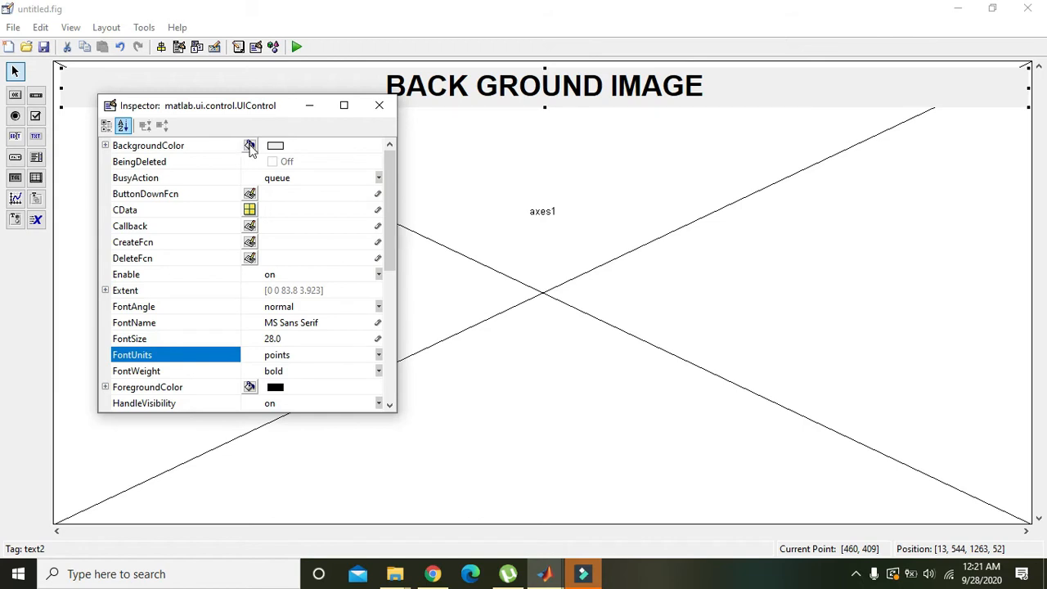
left_click(378, 104)
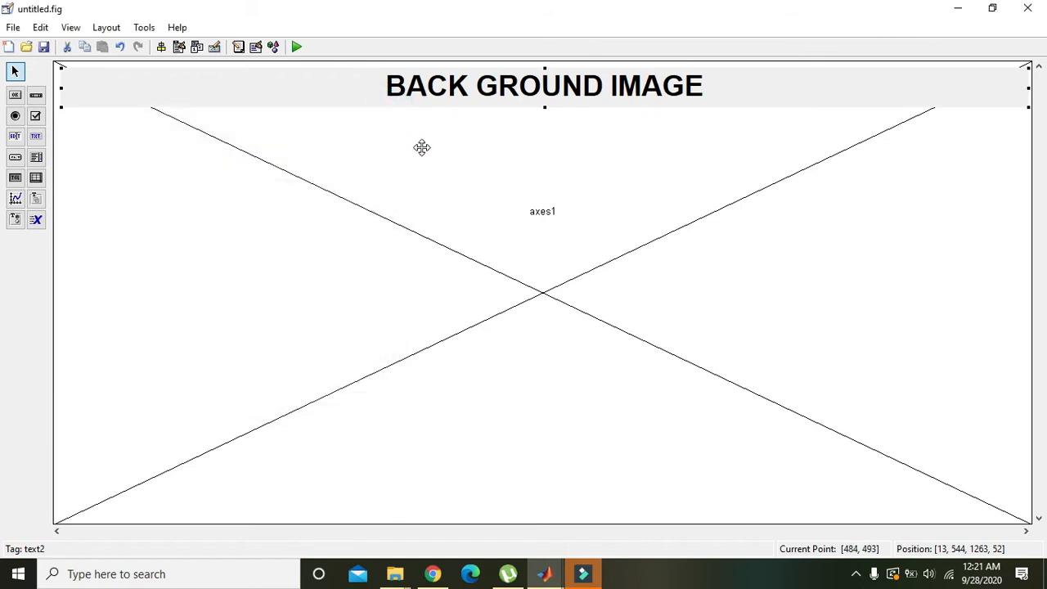
mouse_move(432, 164)
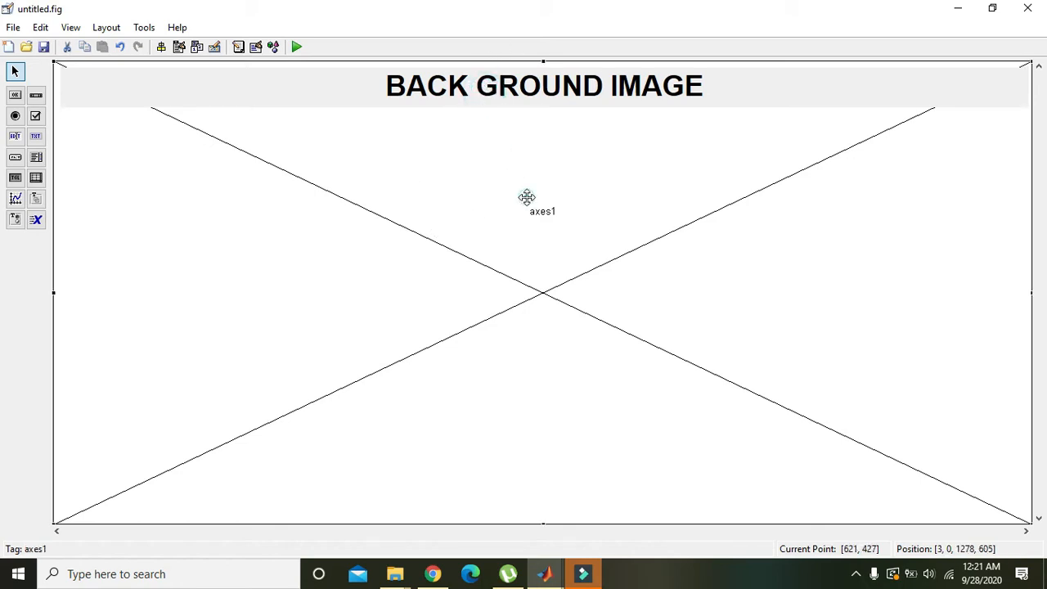
mouse_move(431, 238)
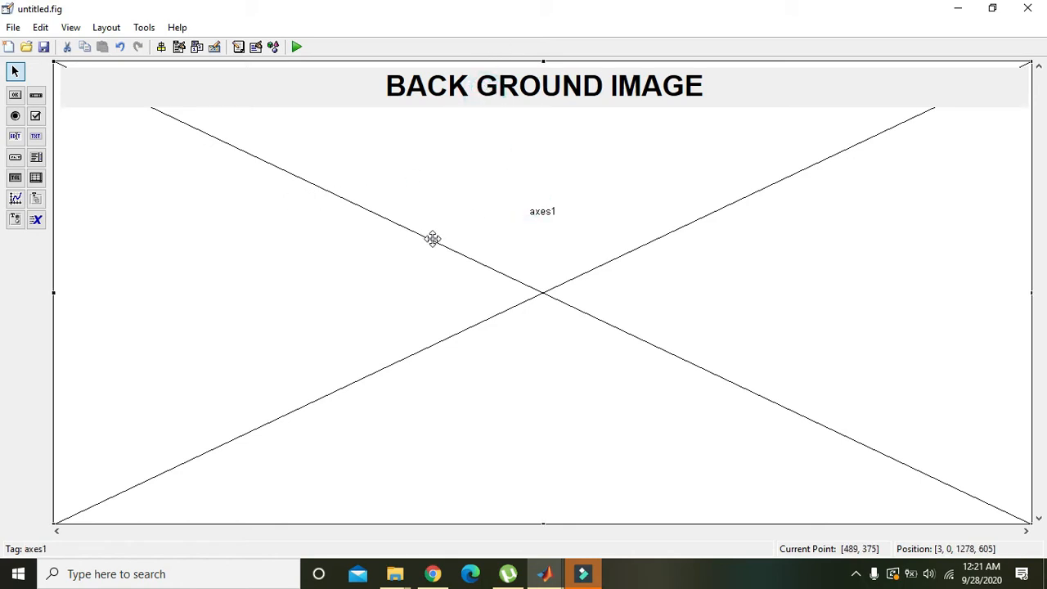
Try saving the GUI under an invalid name and dismiss the file name error
right_click(400, 229)
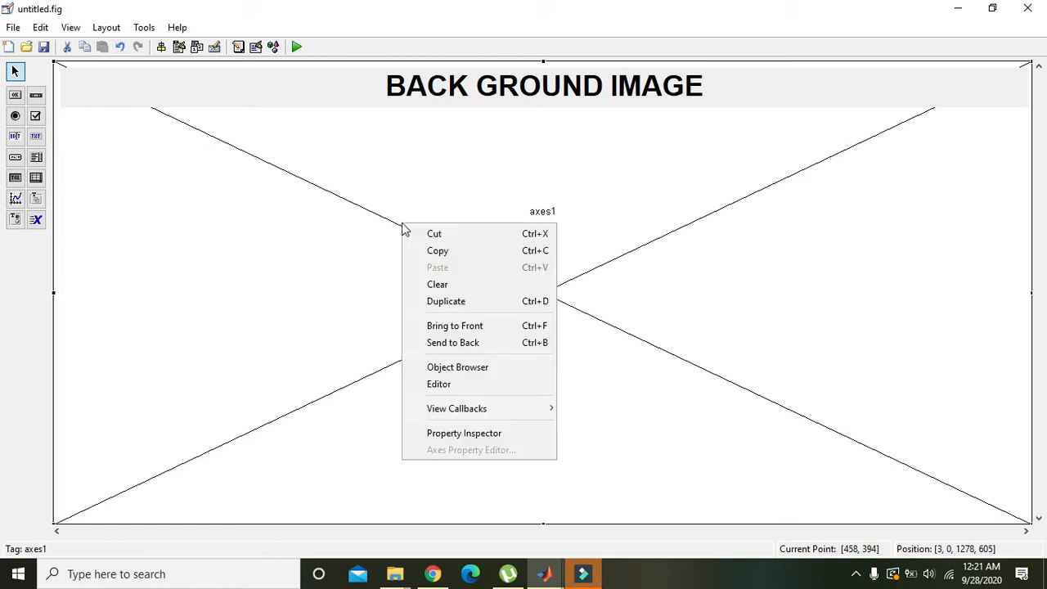
mouse_move(456, 408)
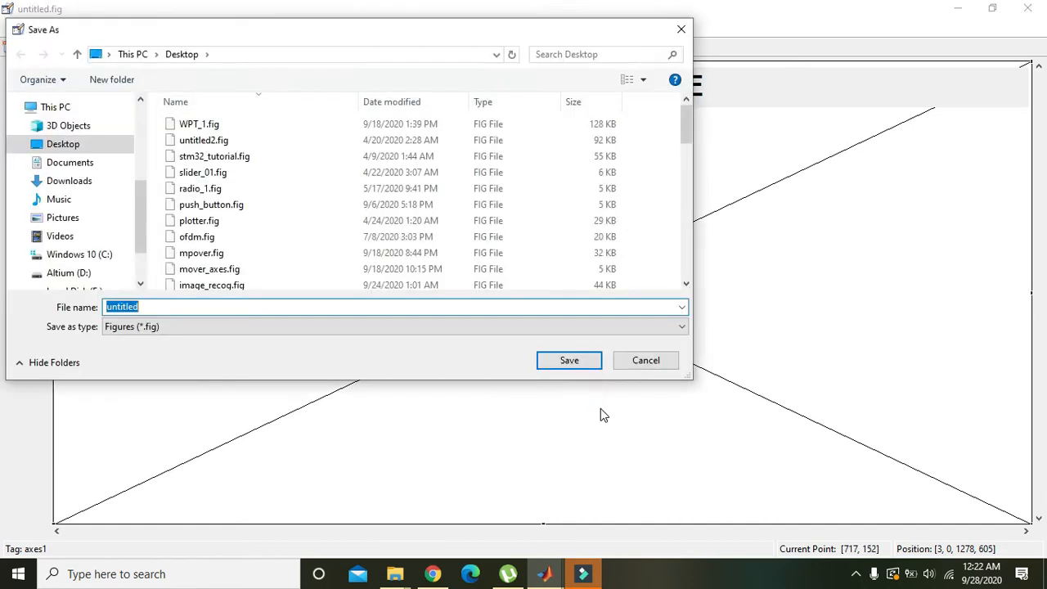
mouse_move(299, 412)
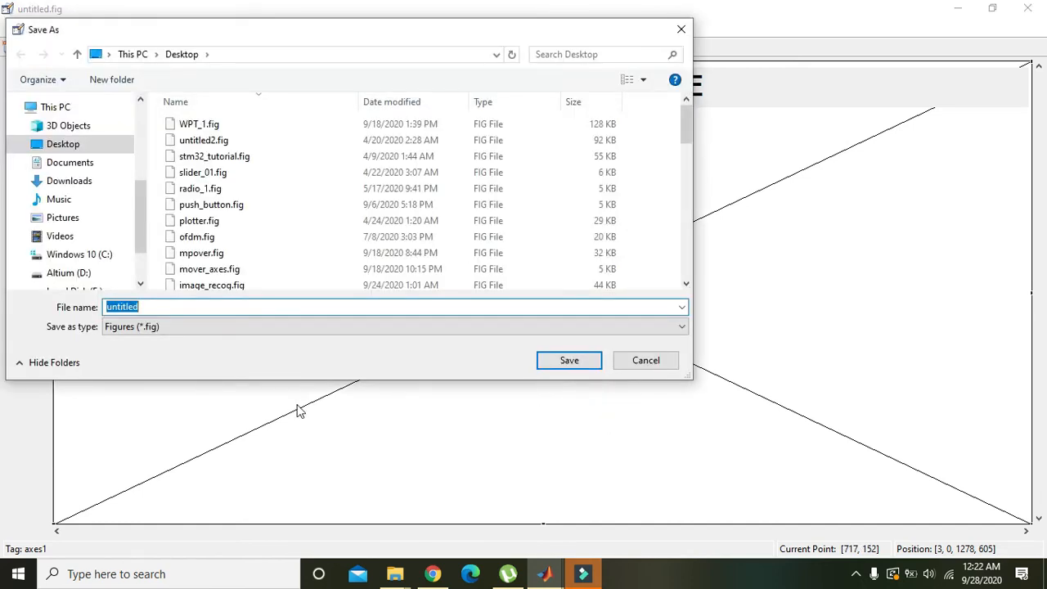
type("backf")
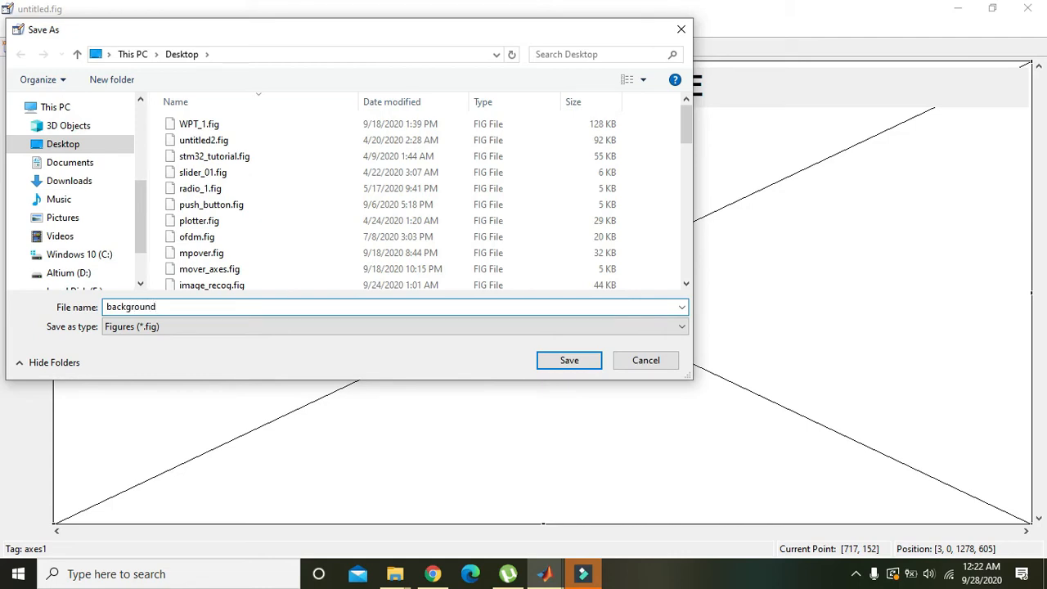
type("_image in matlab g")
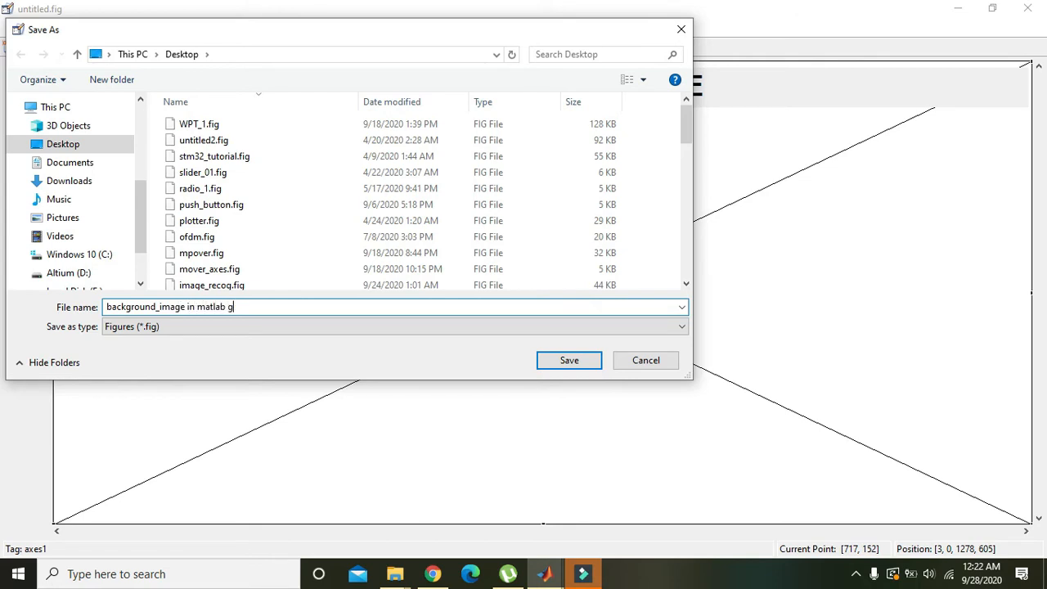
left_click(569, 360)
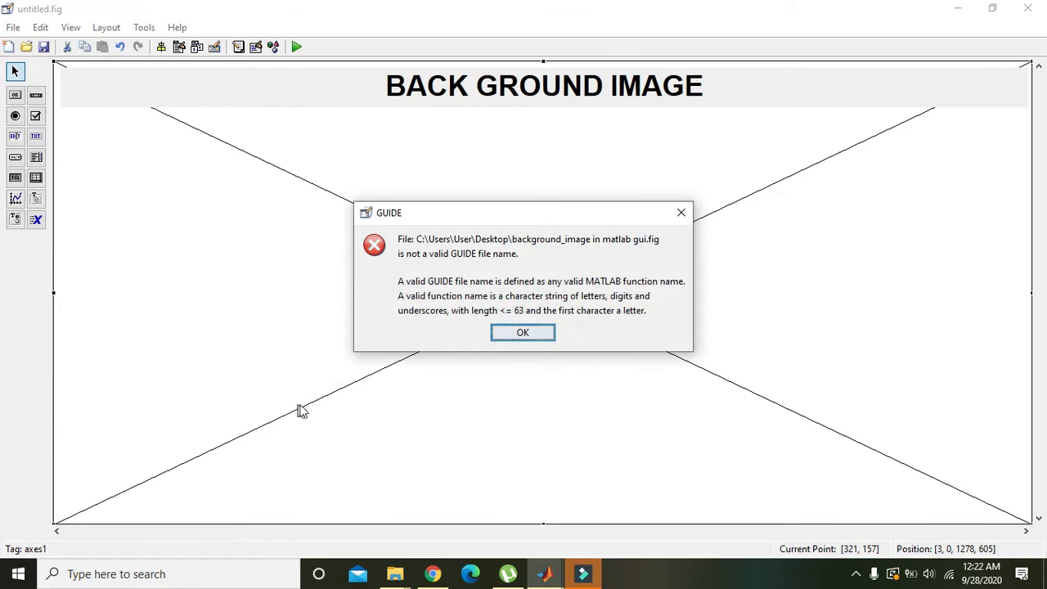
left_click(523, 332)
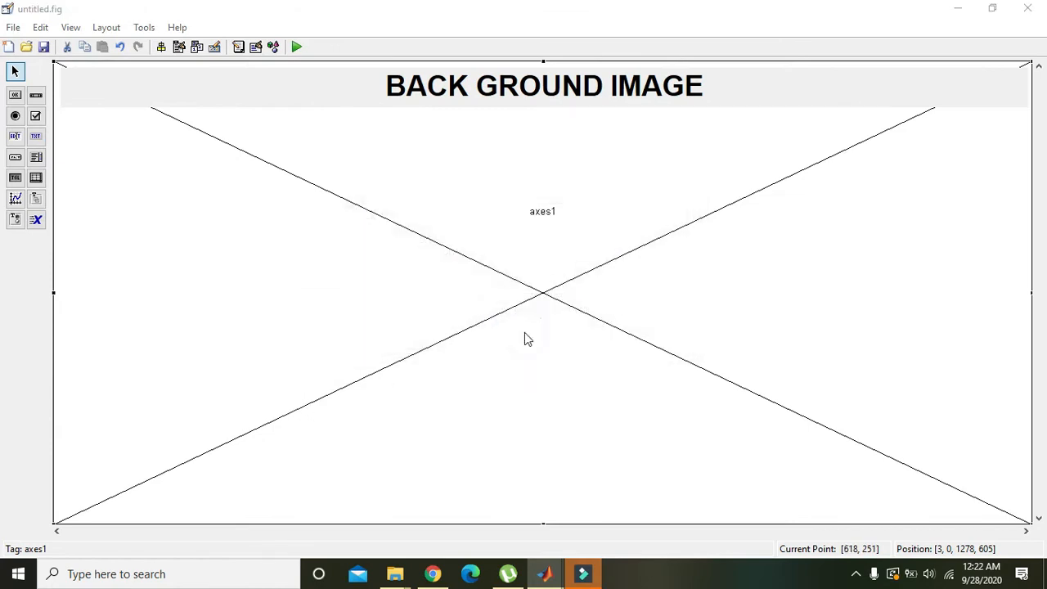
Save the GUI on the Desktop as matlab_background_image
type("matlab_background")
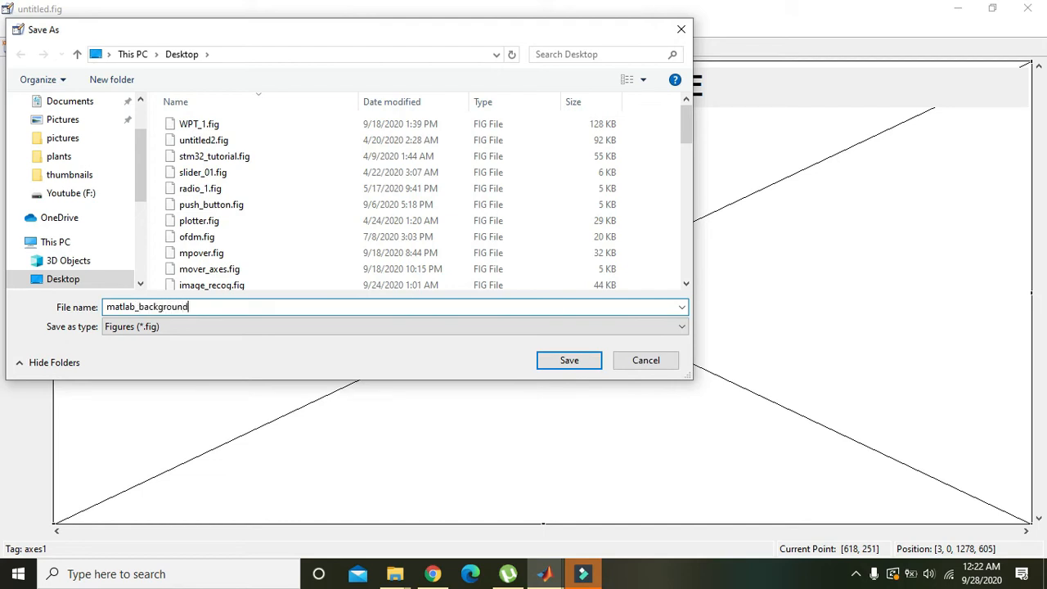
type("_image")
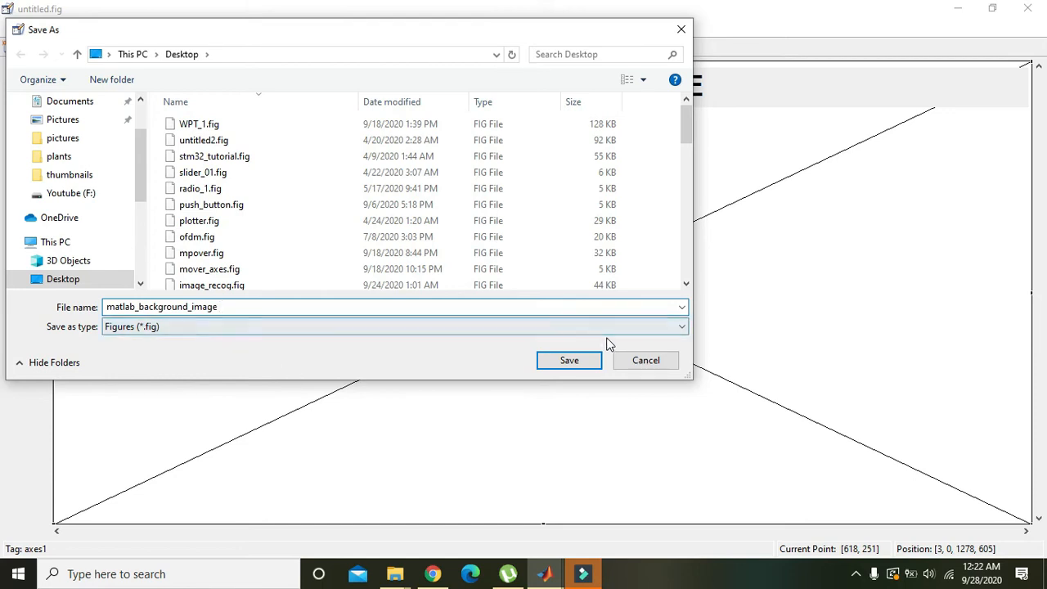
left_click(569, 360)
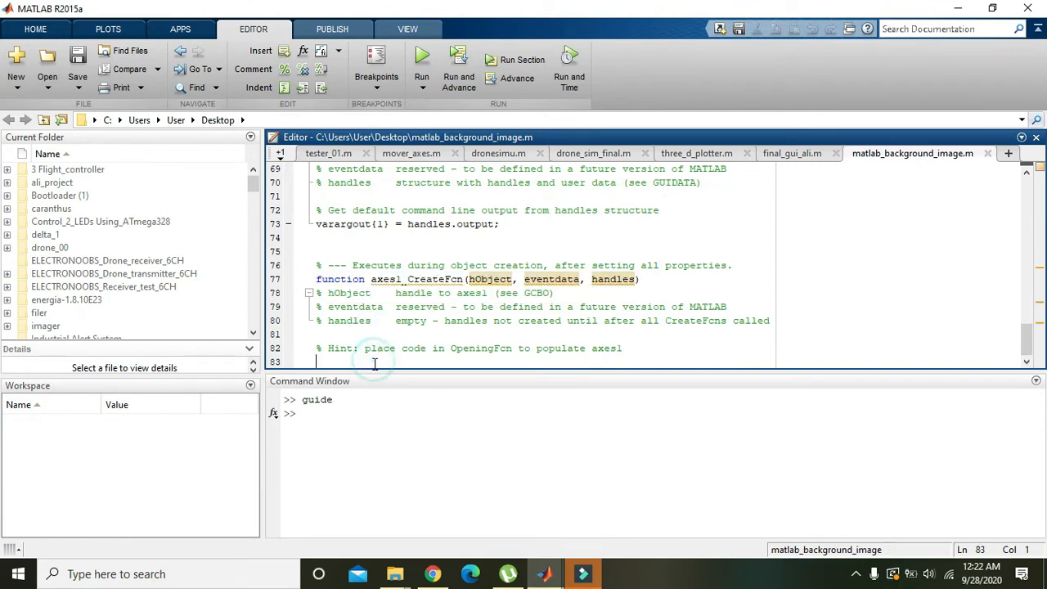
Add imshow('') on line 83 inside axes1_CreateFcn
type("imshiw")
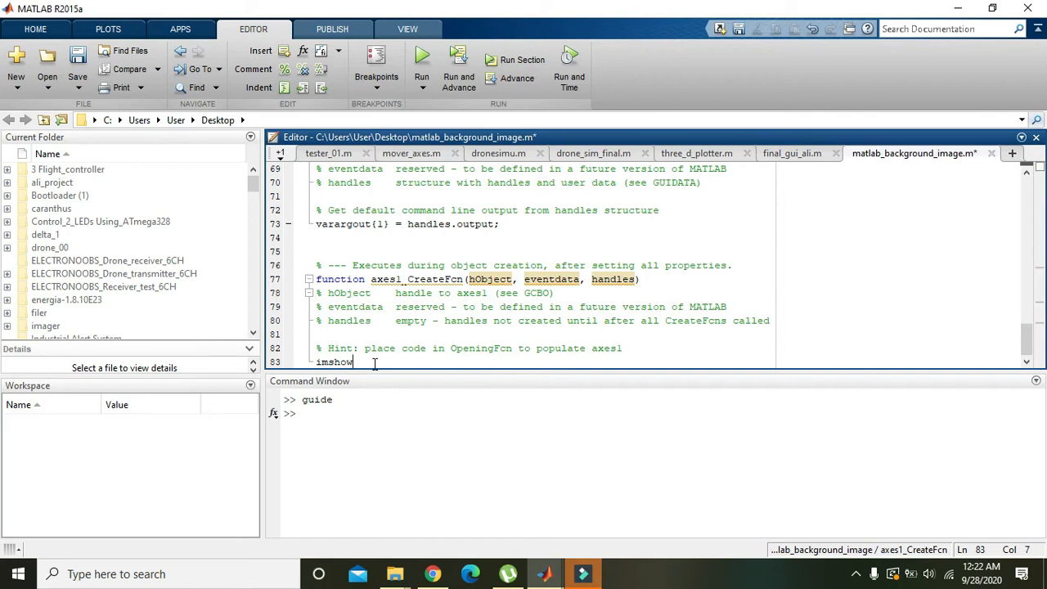
type("()")
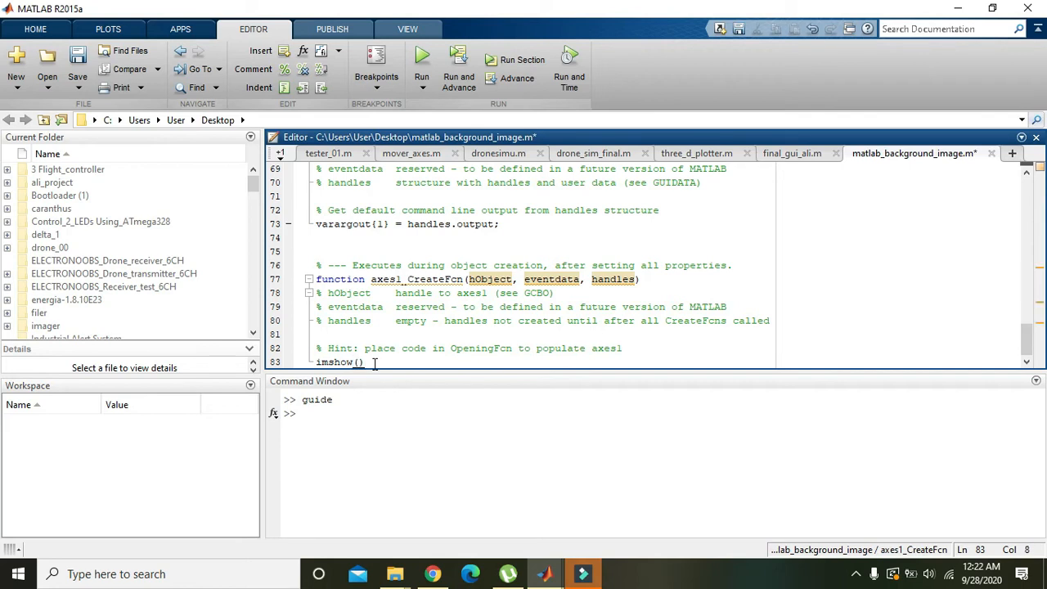
type("''")
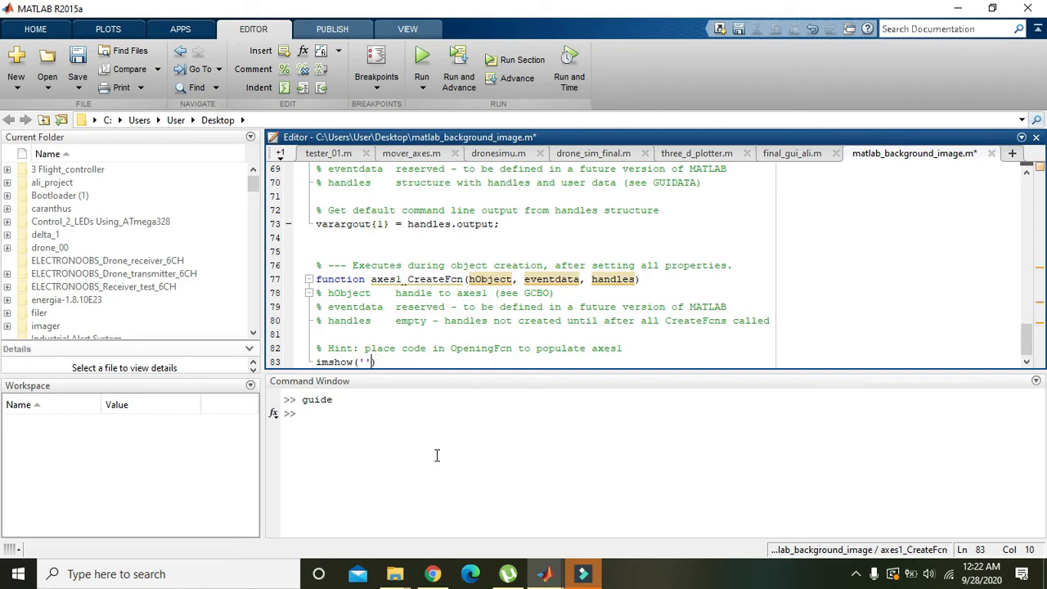
mouse_move(395, 573)
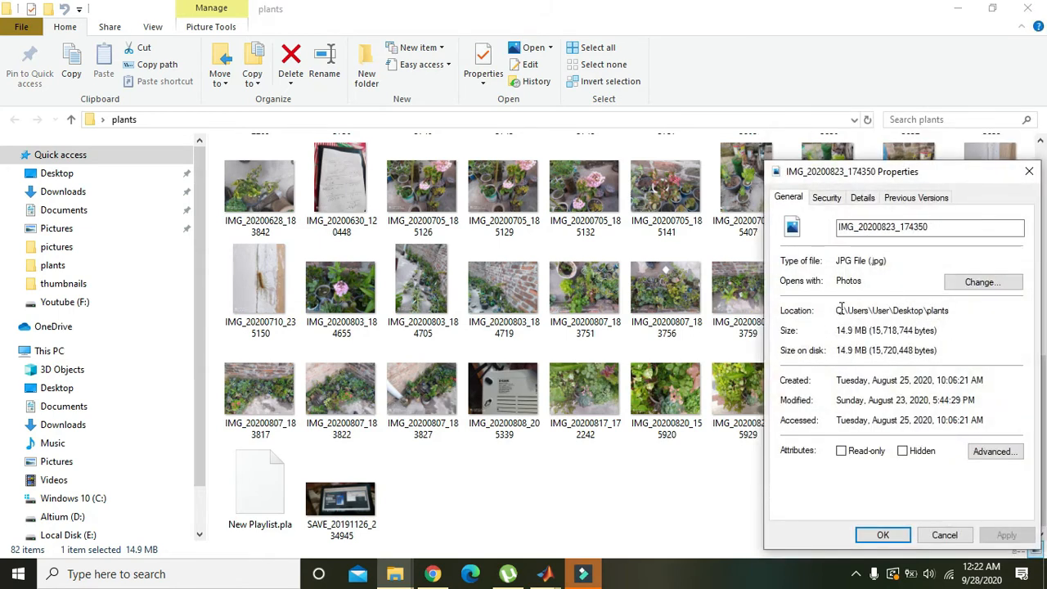
Select the plants folder path in IMG_20200823_174350's Properties Location field
triple_click(892, 310)
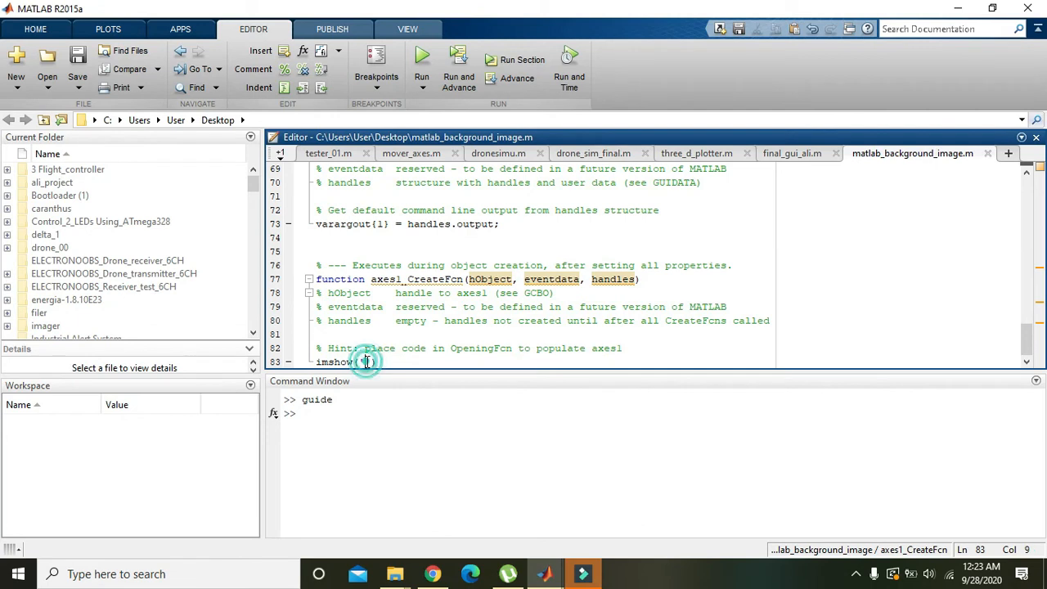
Point imshow at 'C:\Users\User\Desktop\plants\IMG_20200823_174350.jpg' and run the GUI
type("'C:\\Users\\User\\Desktop\\plants\\'")
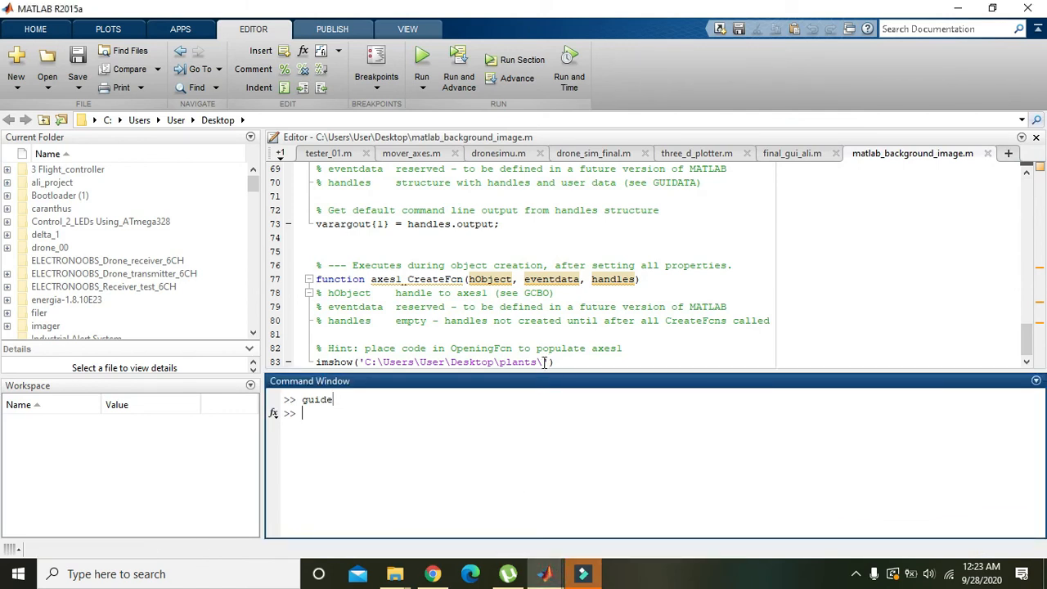
type("IMG_20200823_174350")
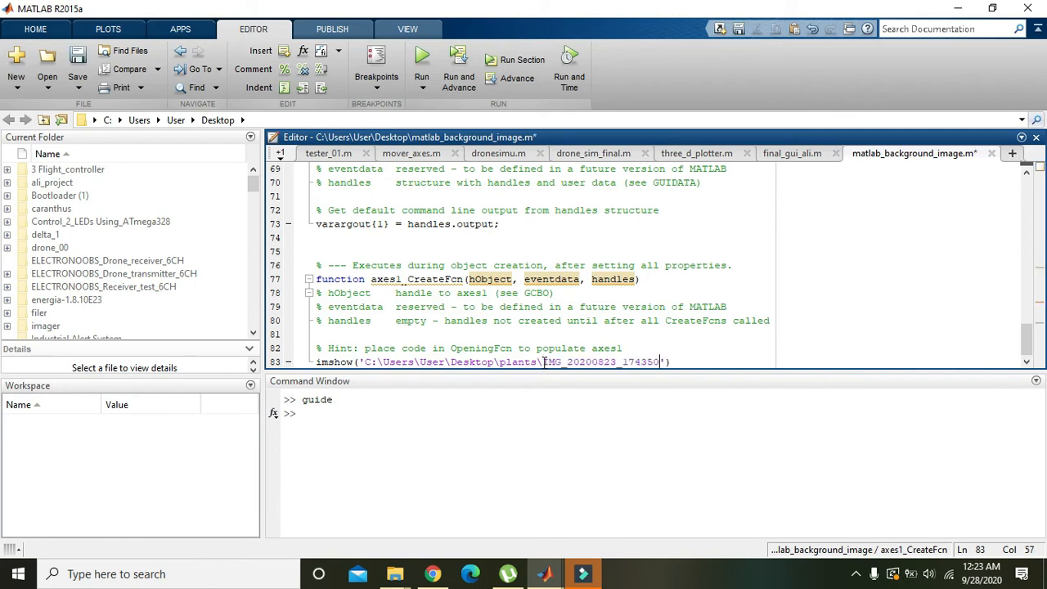
type(".jpg")
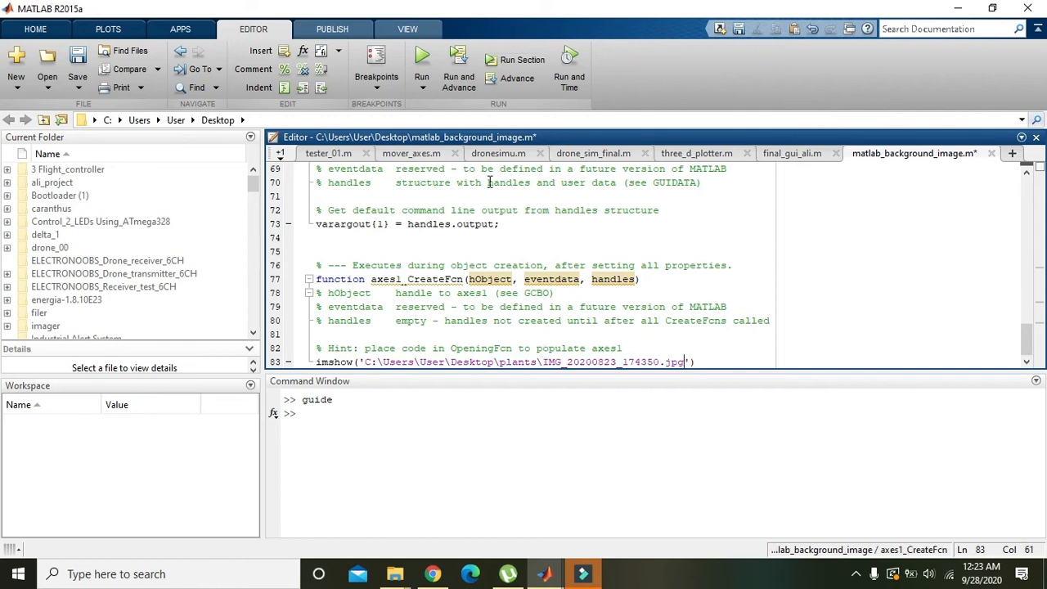
left_click(421, 58)
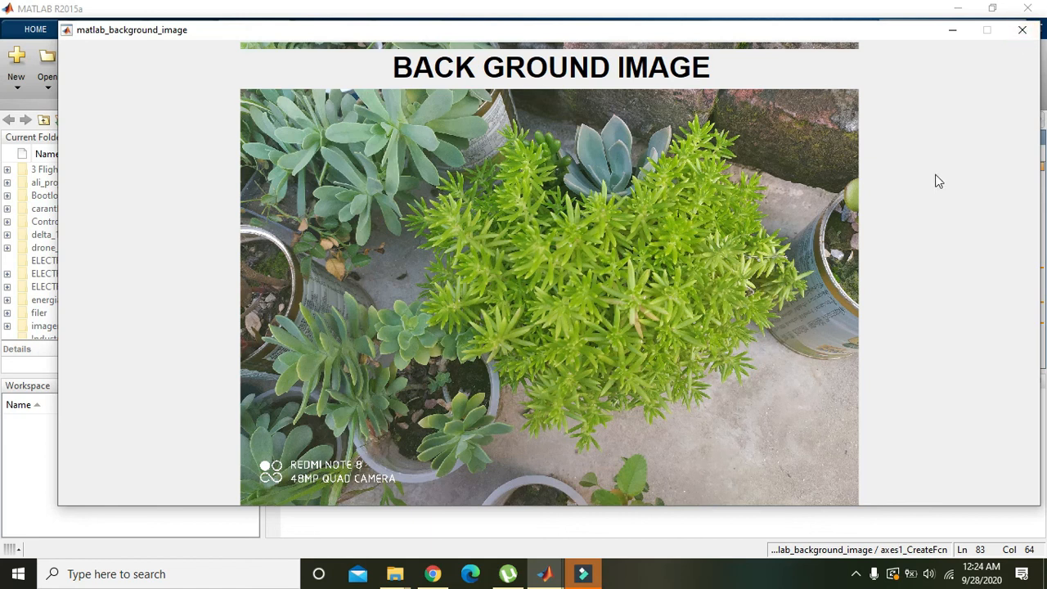
mouse_move(1022, 30)
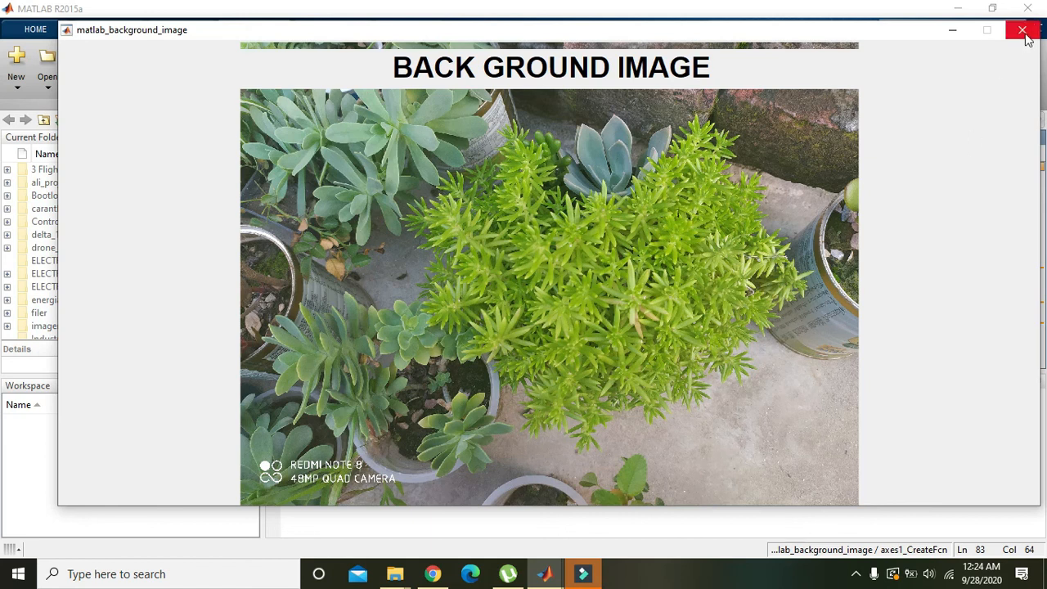
mouse_move(1022, 30)
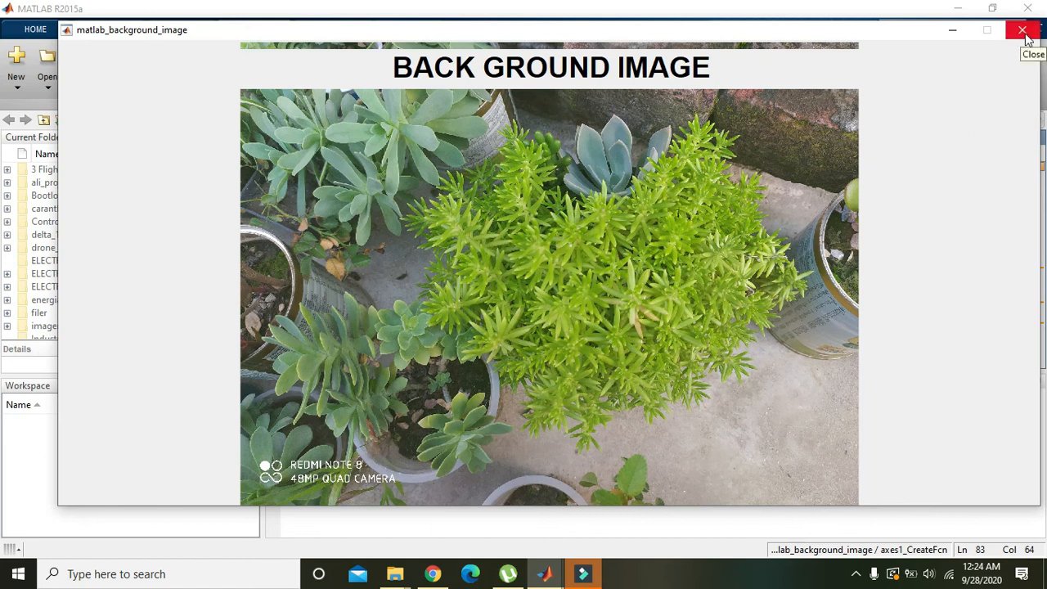
mouse_move(714, 190)
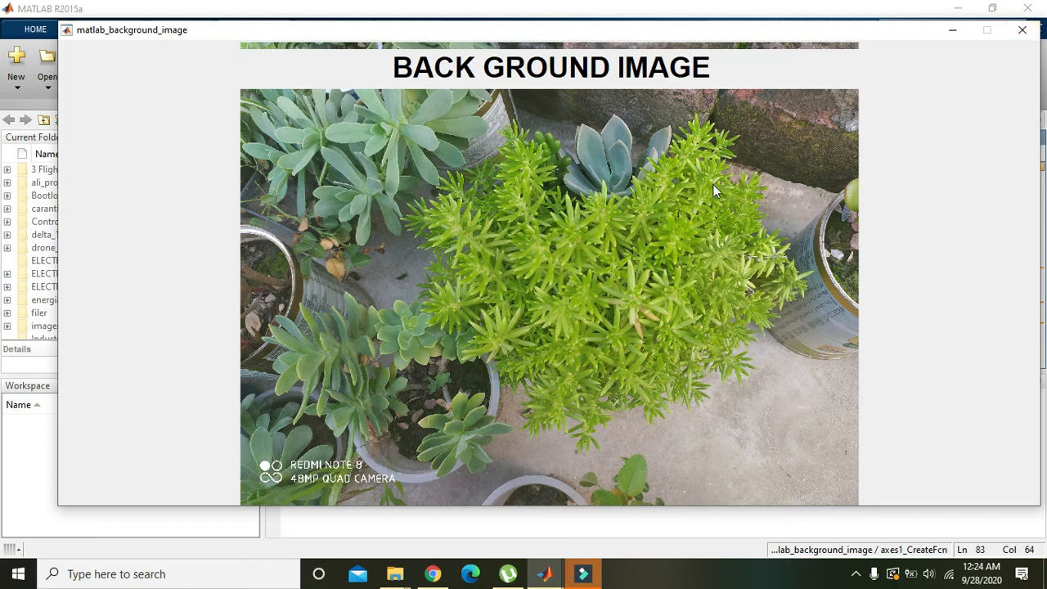
mouse_move(101, 169)
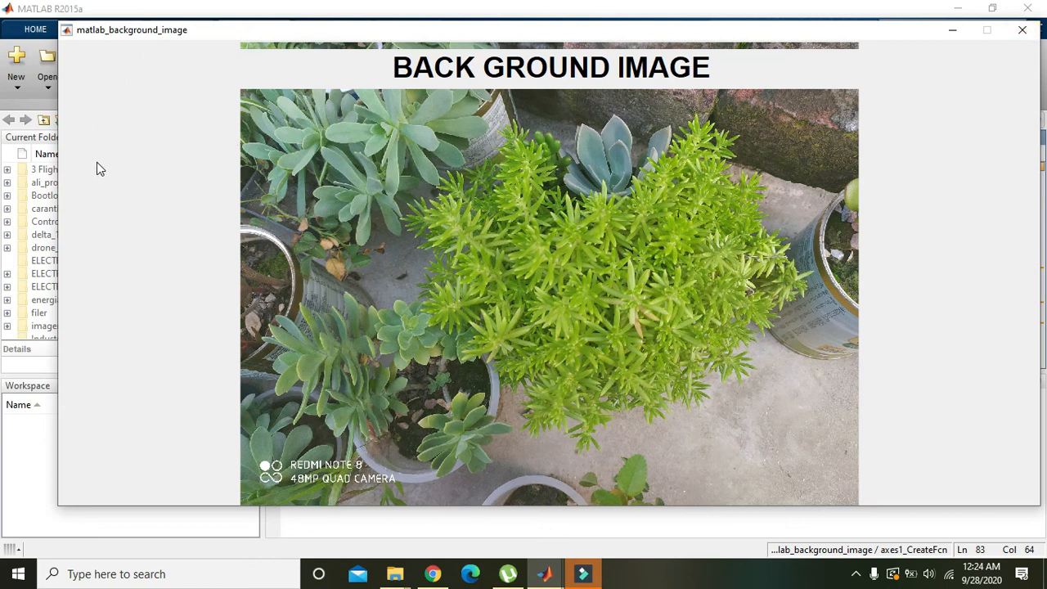
mouse_move(1010, 71)
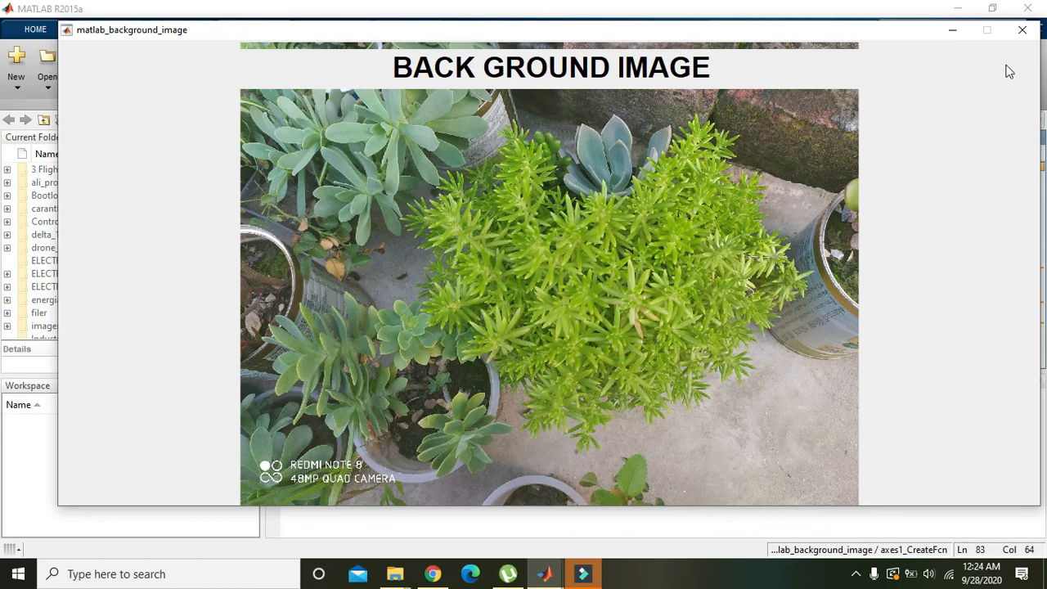
Close the running GUI window and return to the imshow line in the Editor
left_click(1022, 30)
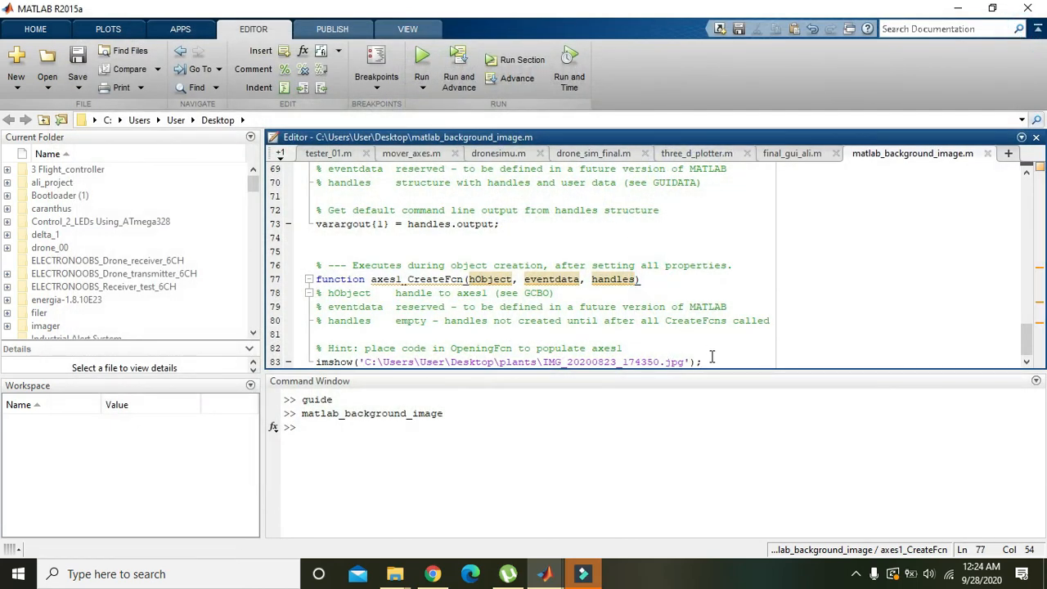
left_click(703, 362)
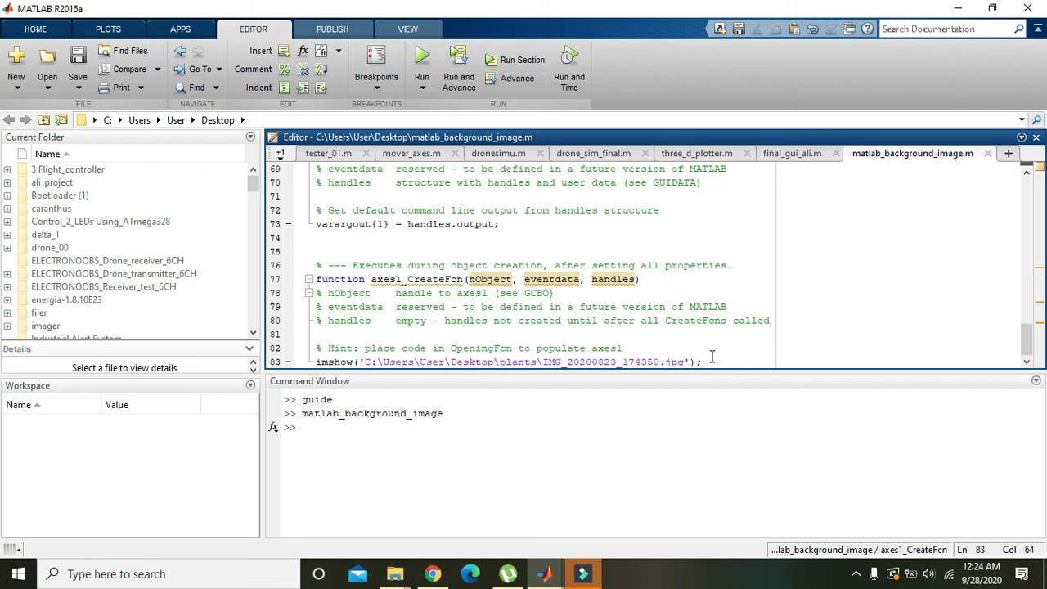